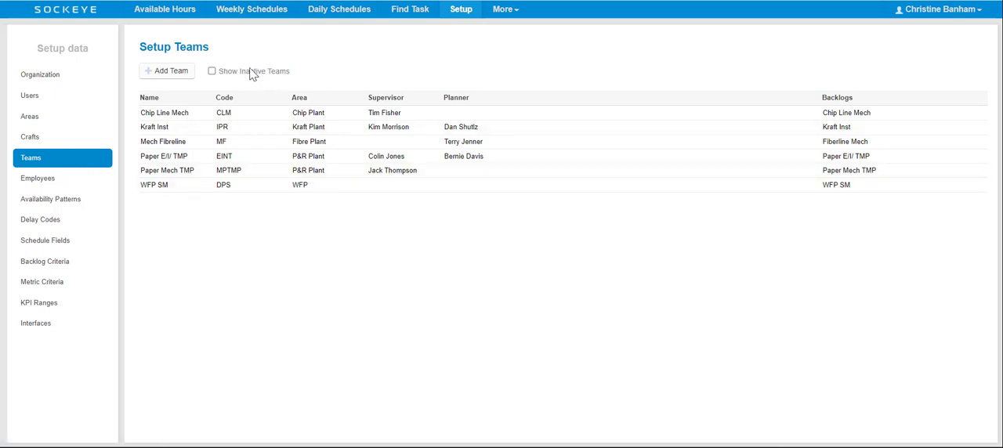
mouse_move(202, 82)
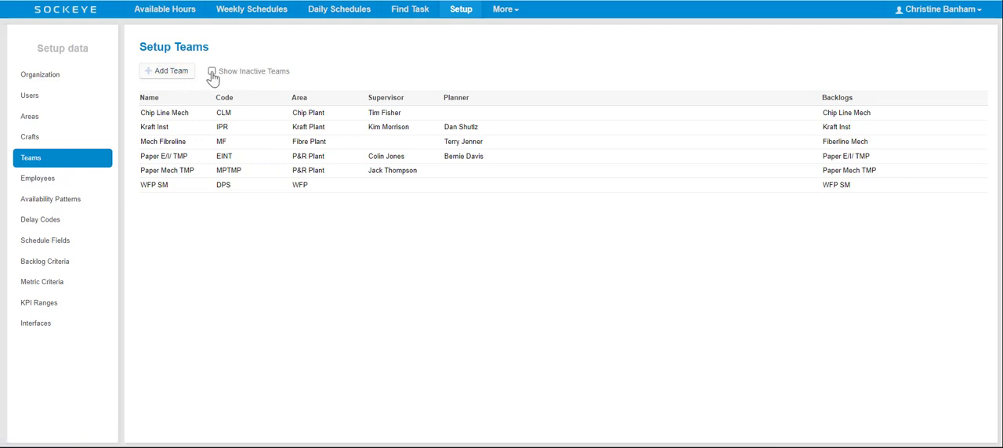
Turn on Show Inactive Teams so the team list includes inactive teams.
click(212, 71)
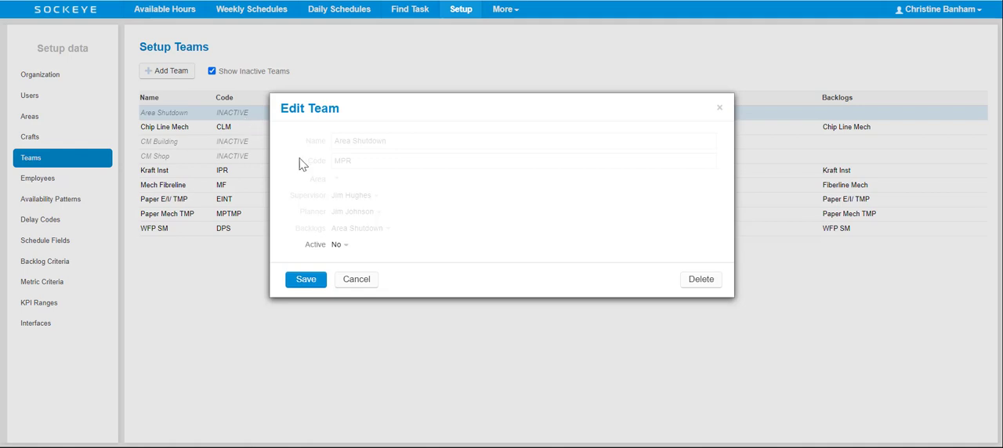
mouse_move(311, 259)
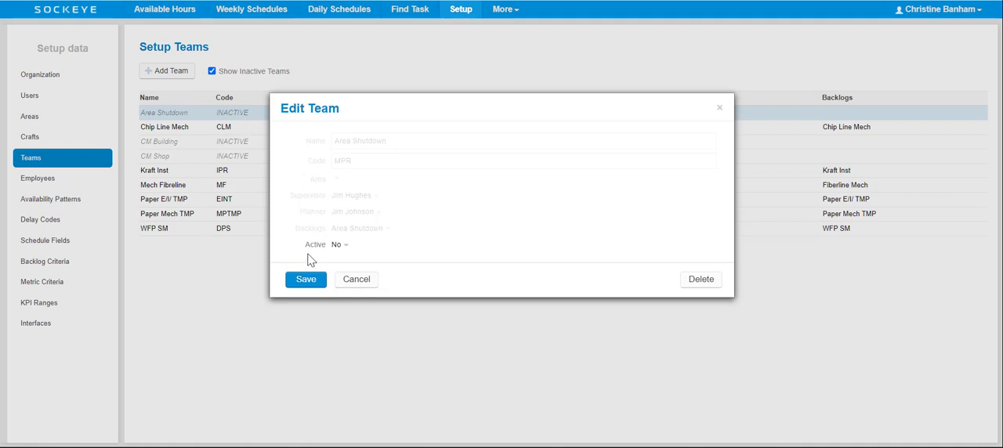
Set the Area Shutdown team's Active status to Yes and save it.
click(340, 244)
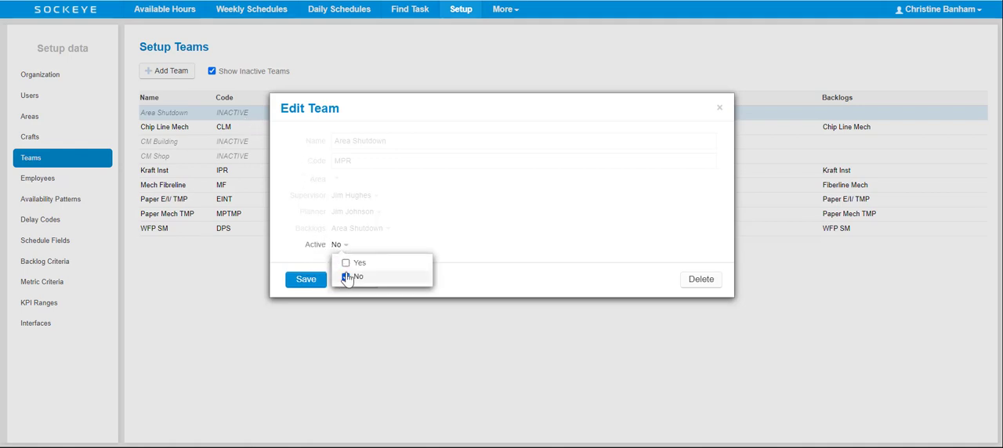
click(358, 263)
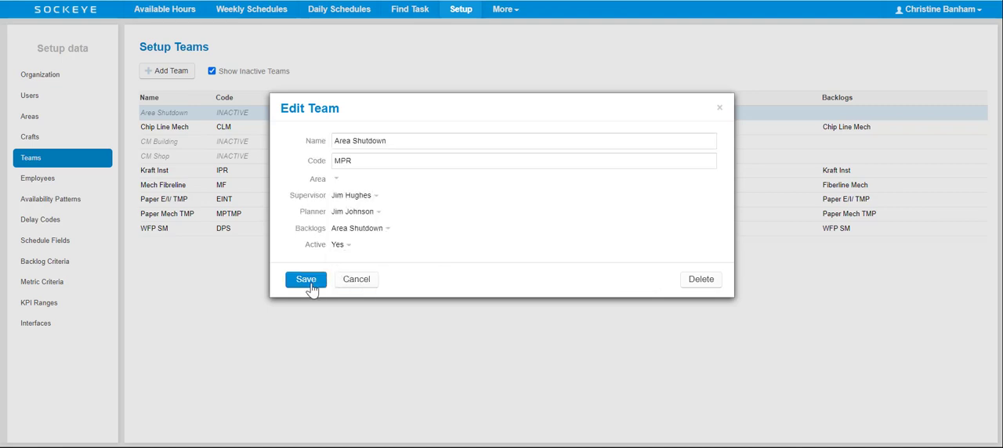
click(306, 279)
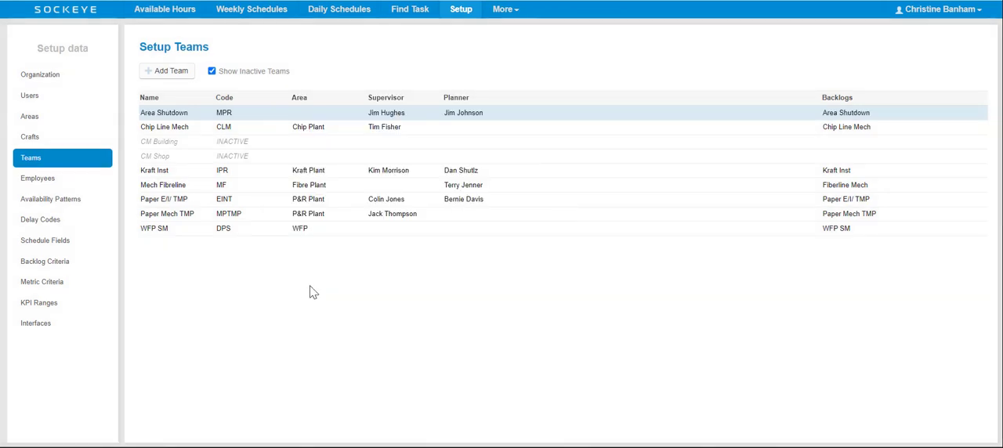
mouse_move(371, 351)
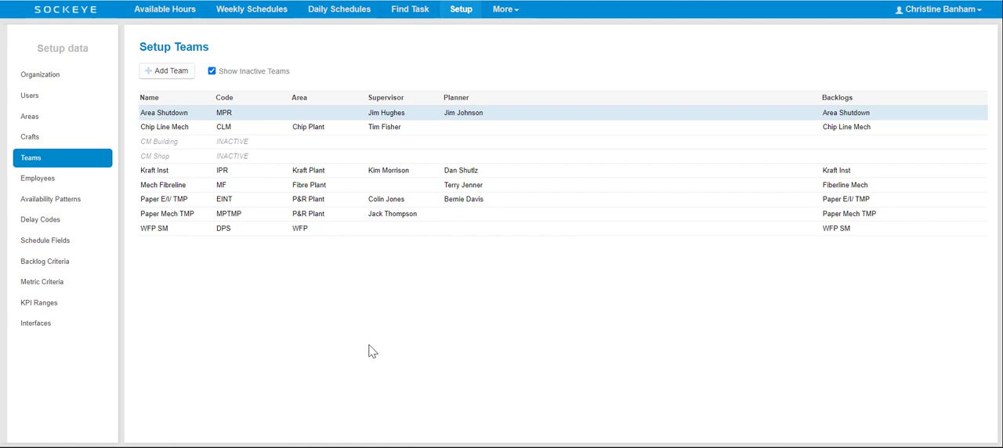